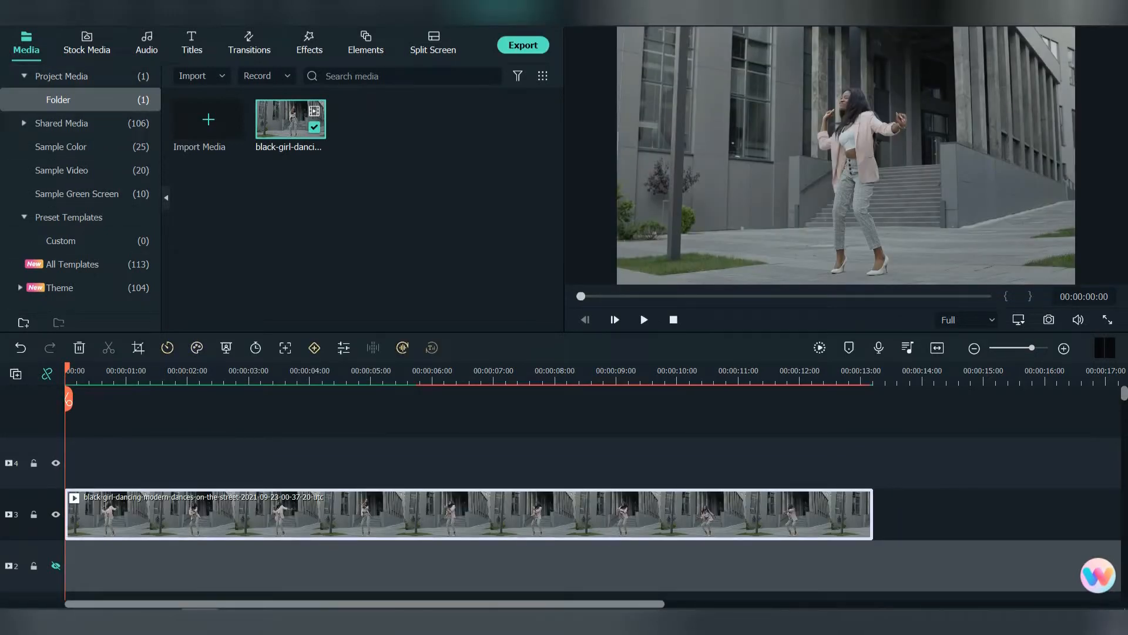
Step: Add a Default Title from the Titles library above the dancing clip
click(191, 42)
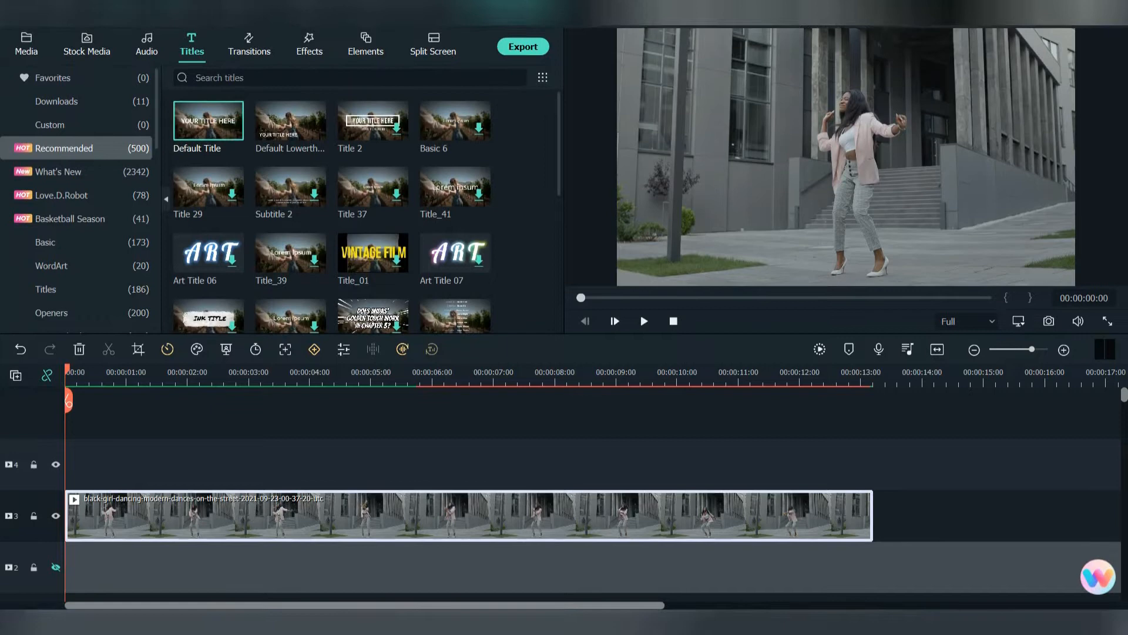
double_click(208, 120)
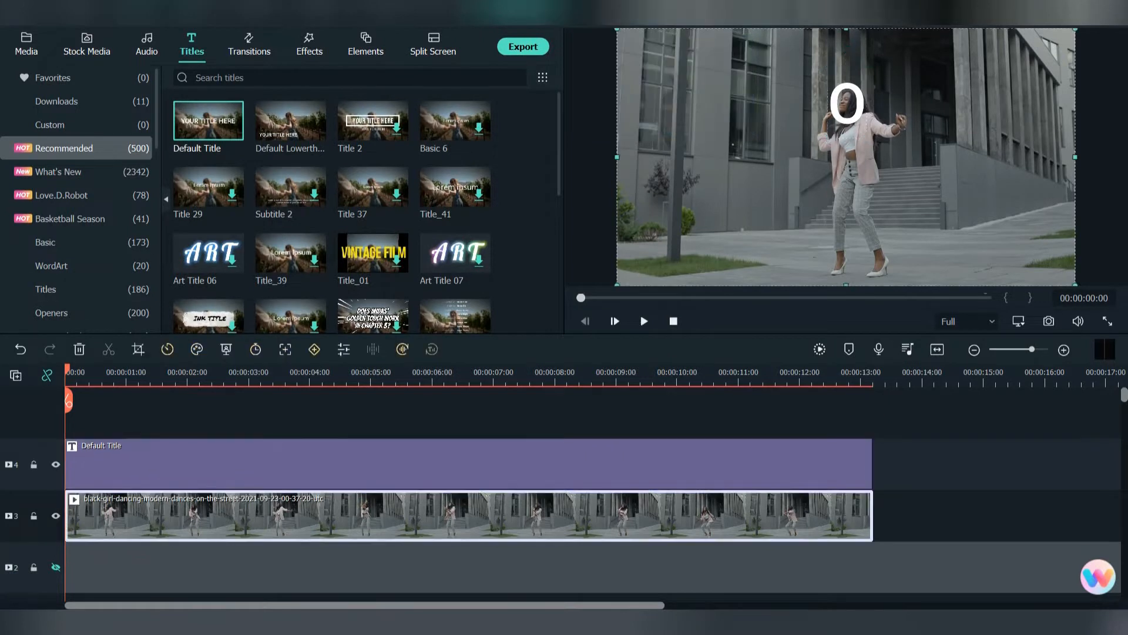
Step: Add a first Customize position keyframe on the dancing clip and play to the next point
double_click(468, 515)
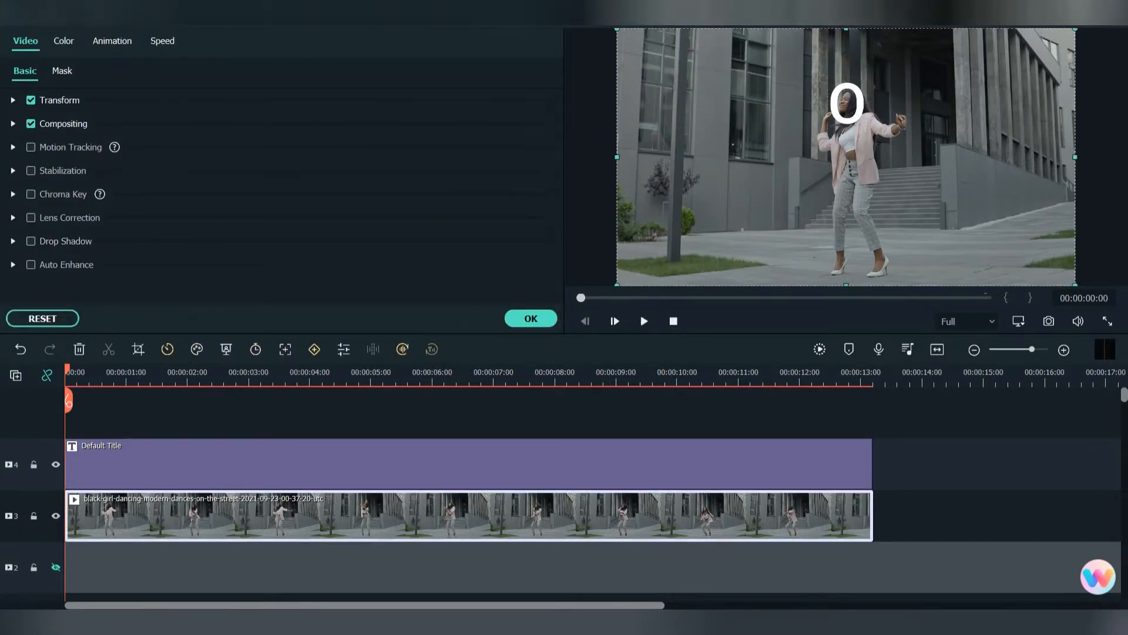
click(112, 40)
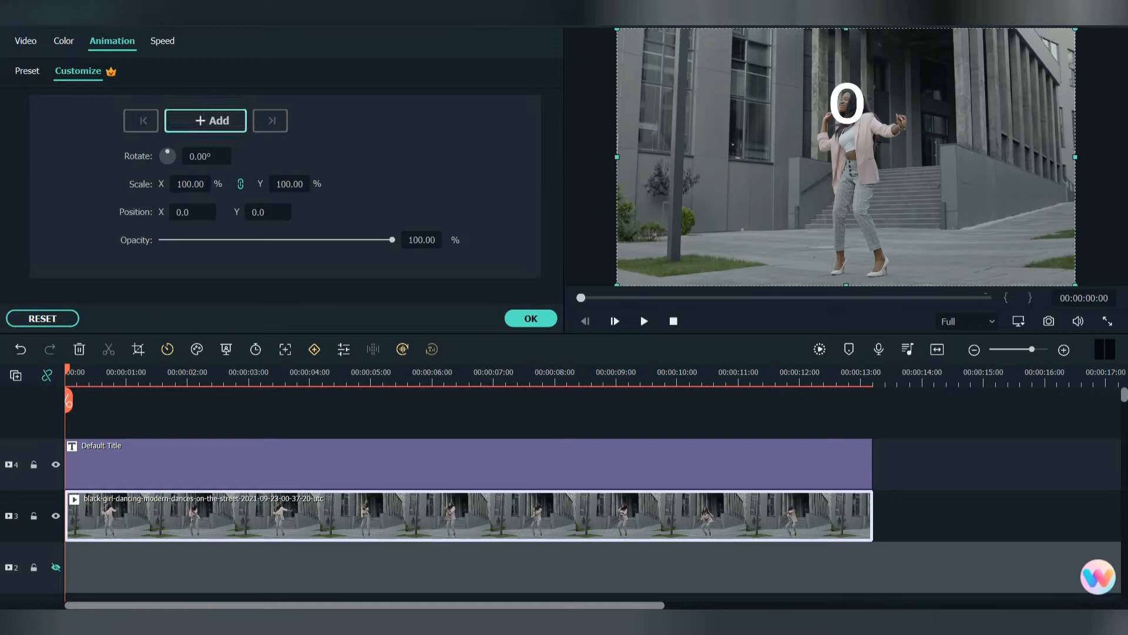
click(204, 120)
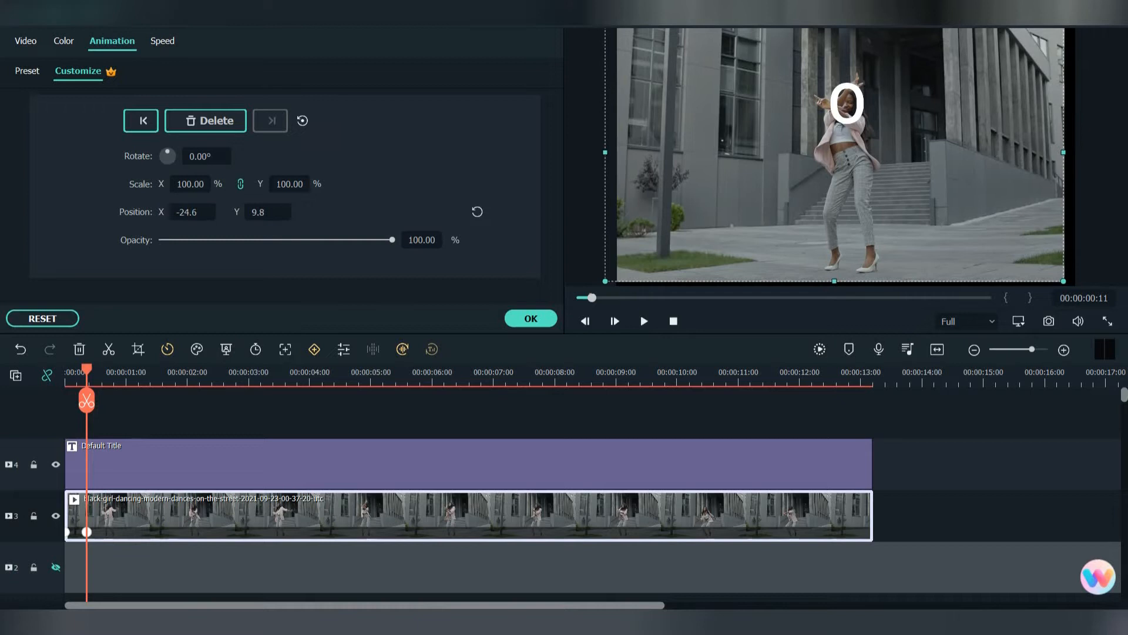
click(642, 321)
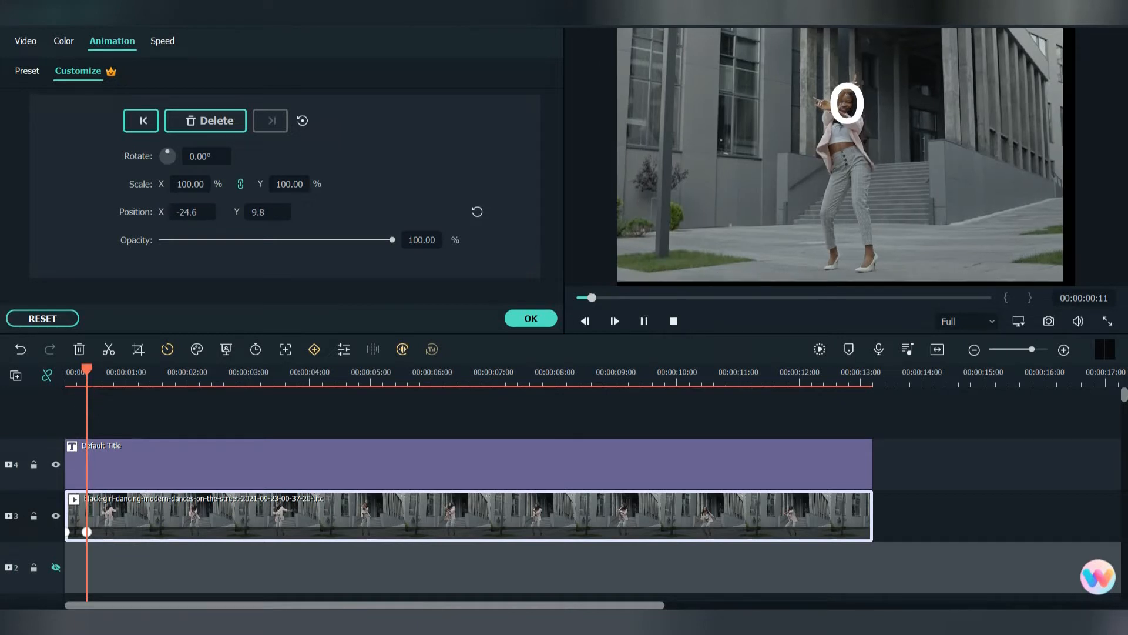
click(642, 321)
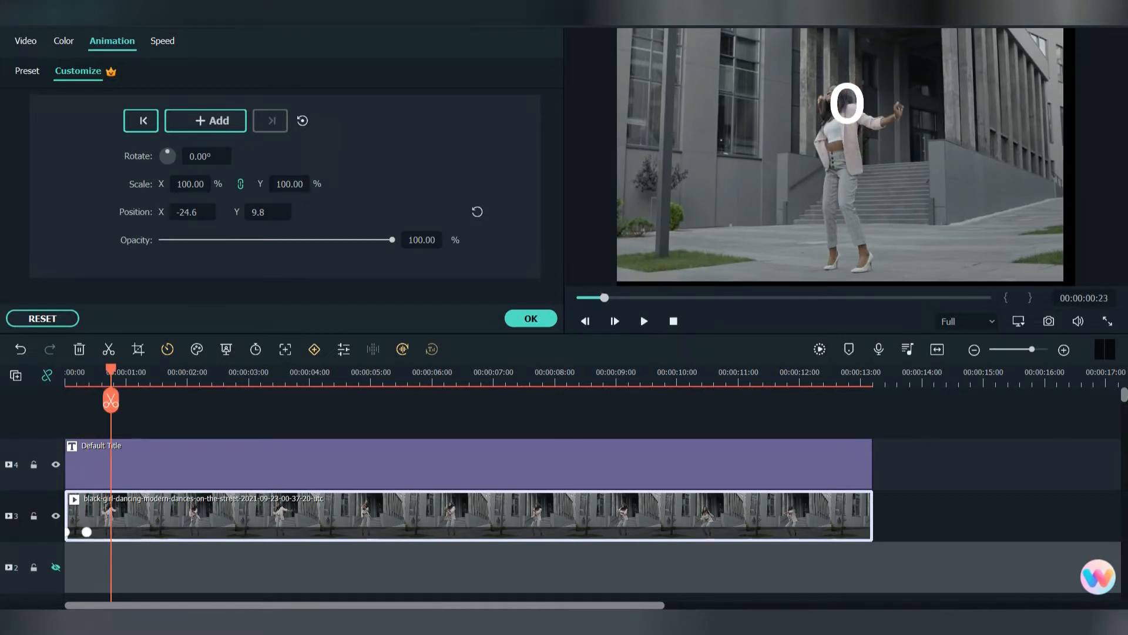
Step: Add further position keyframes along the clip, confirm the animation and start an export
click(204, 120)
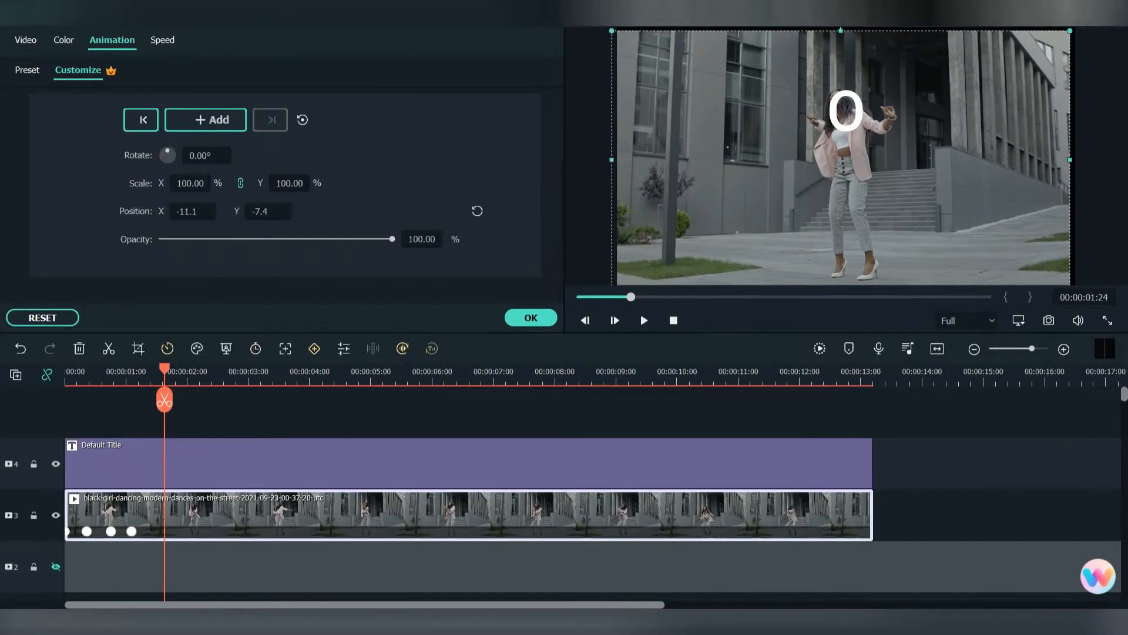
click(204, 119)
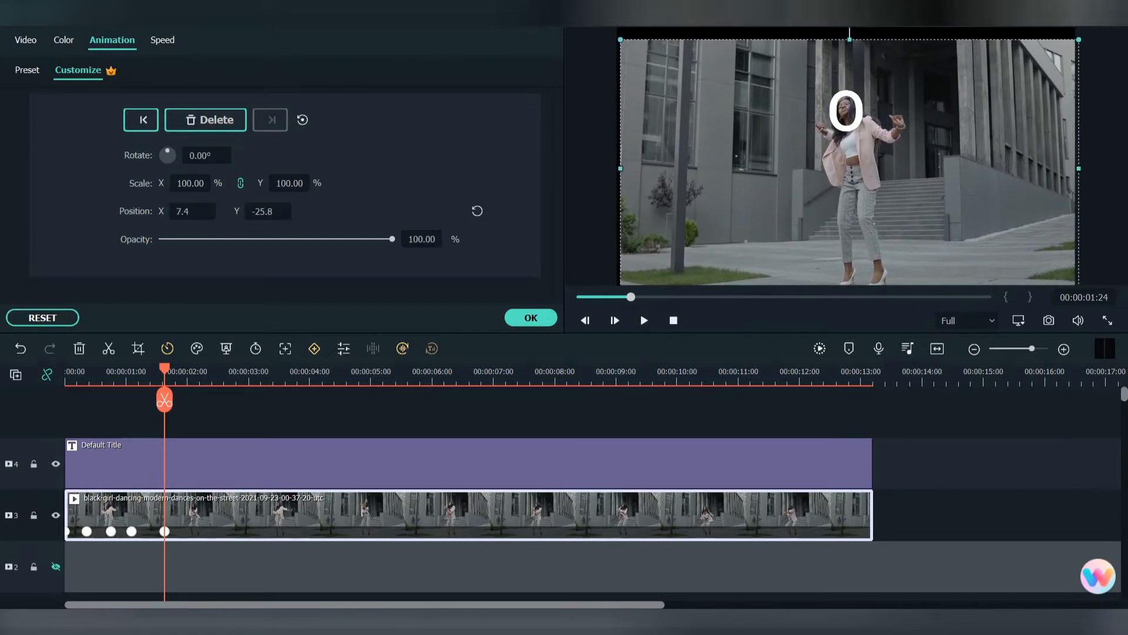
click(643, 320)
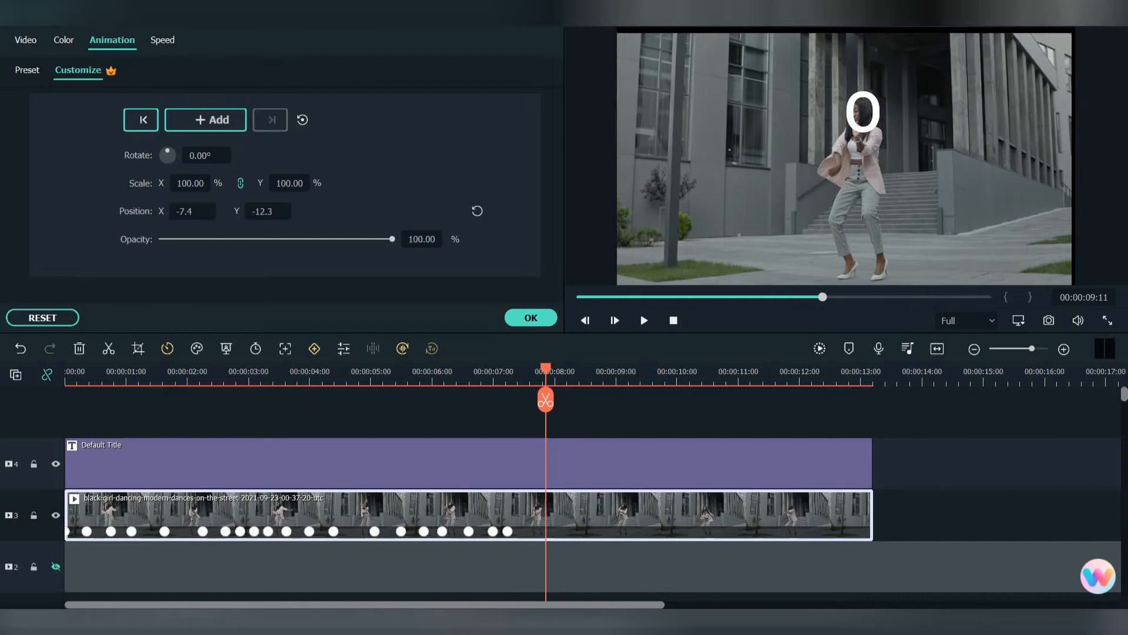
click(530, 318)
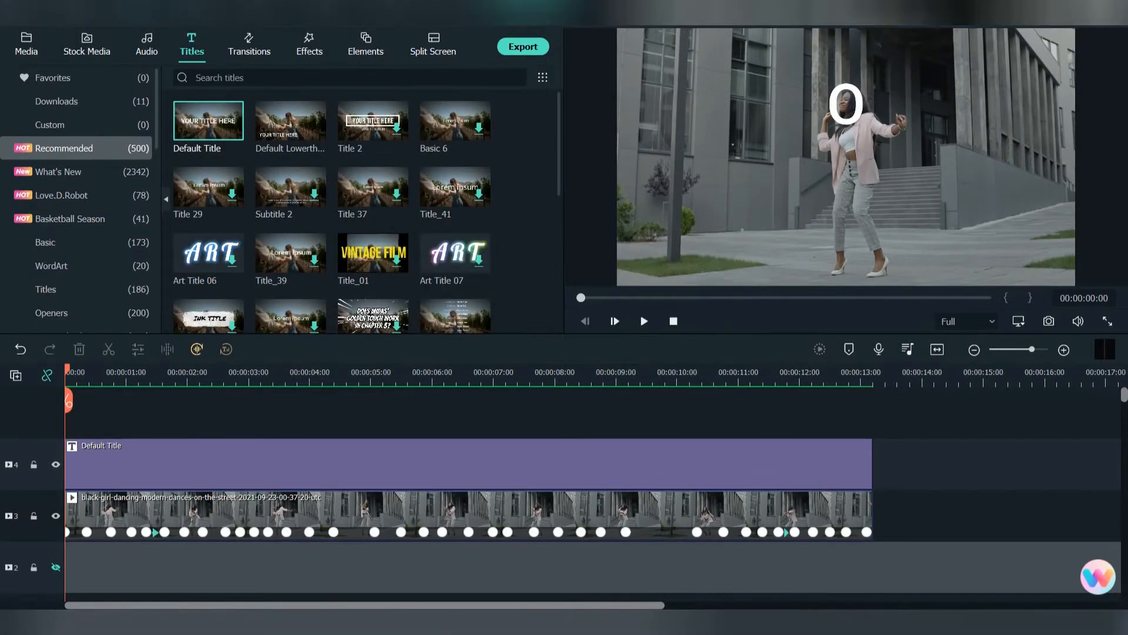
click(643, 320)
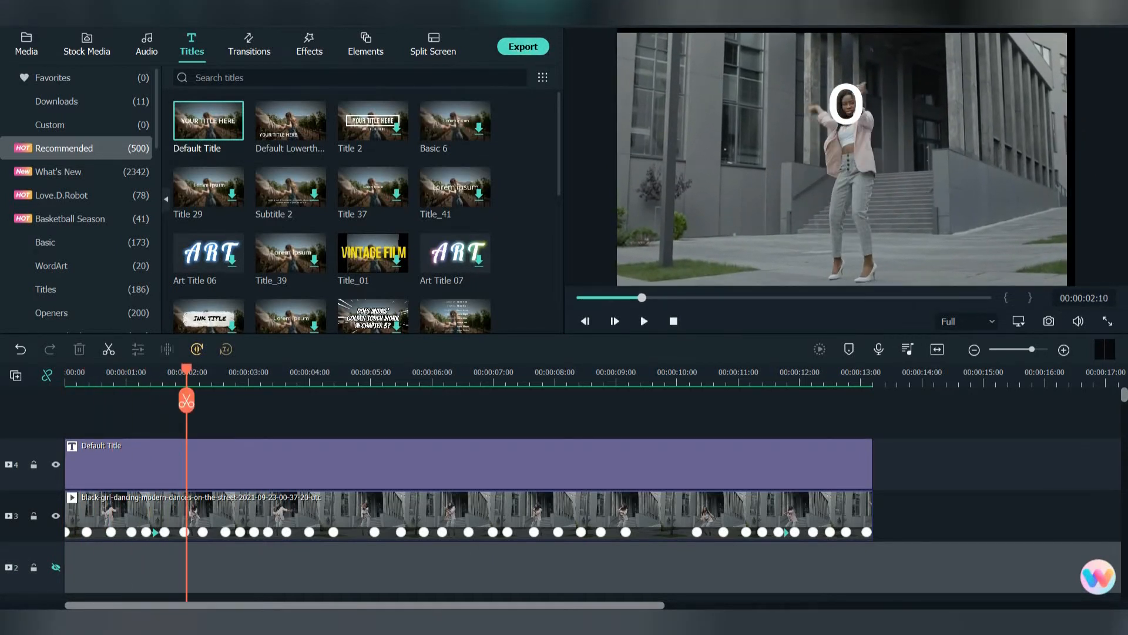
click(523, 46)
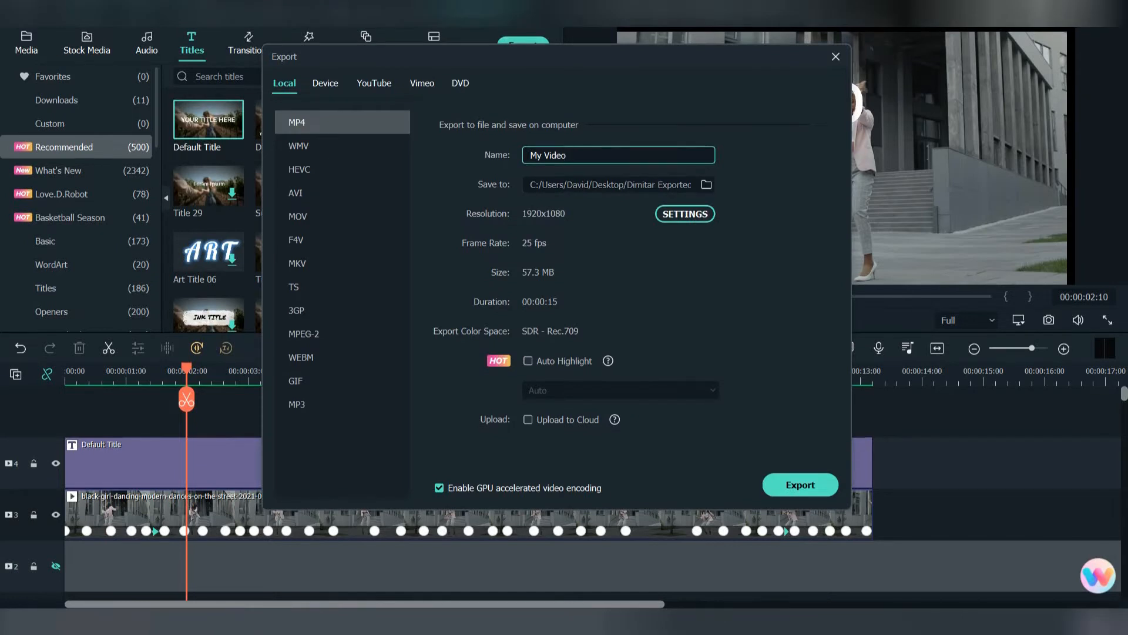
Step: Export the keyframed project as an MP4 file from the Local tab
click(617, 155)
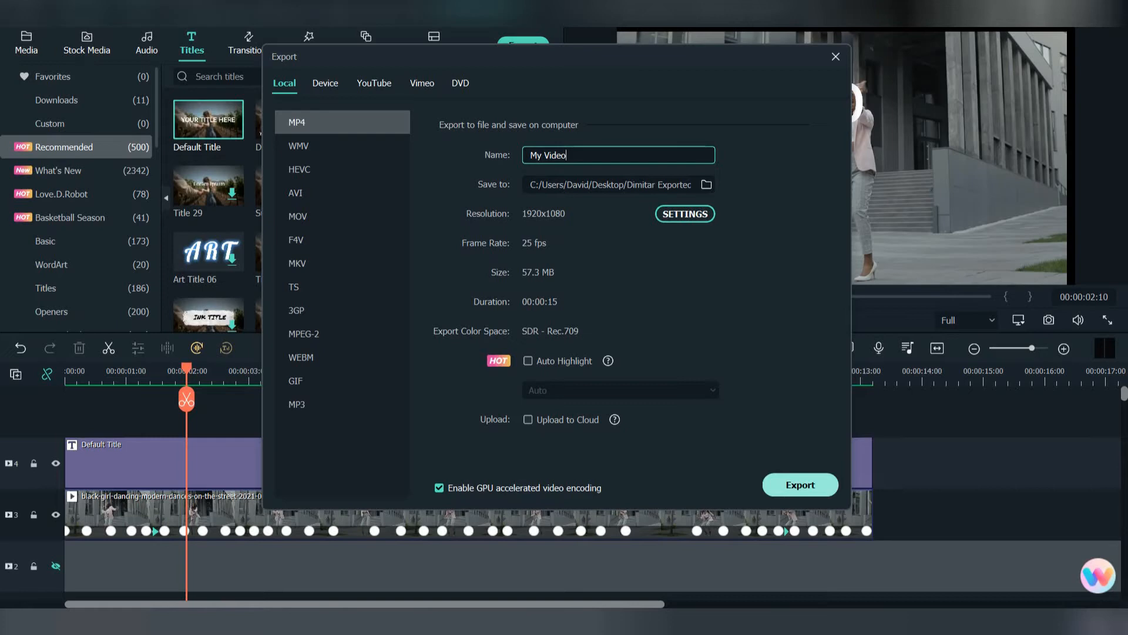
click(800, 484)
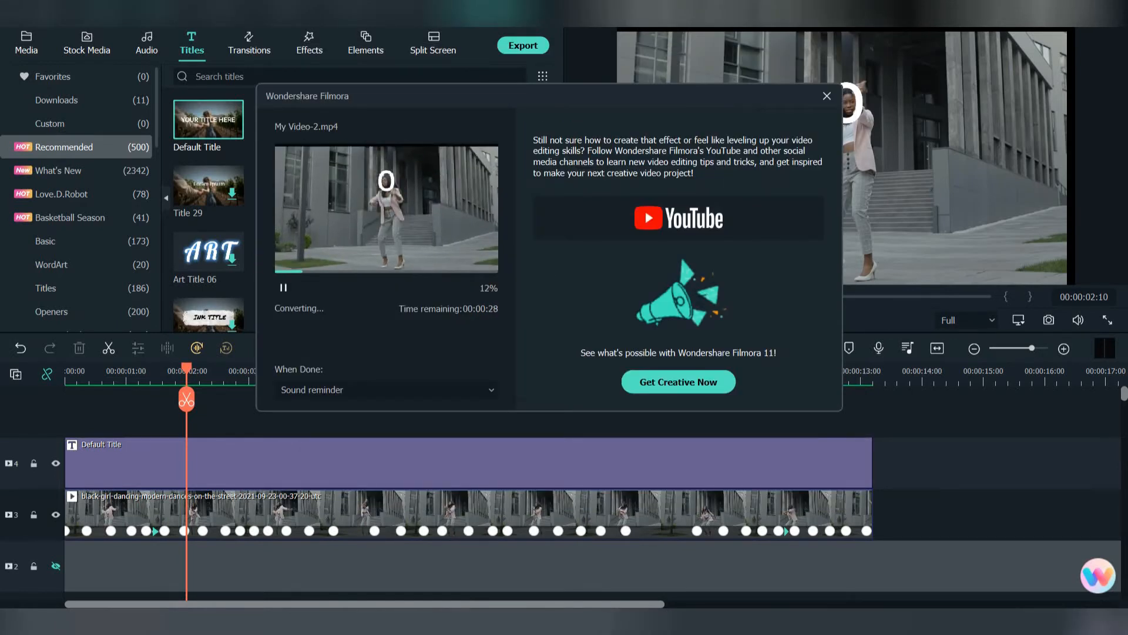
click(827, 95)
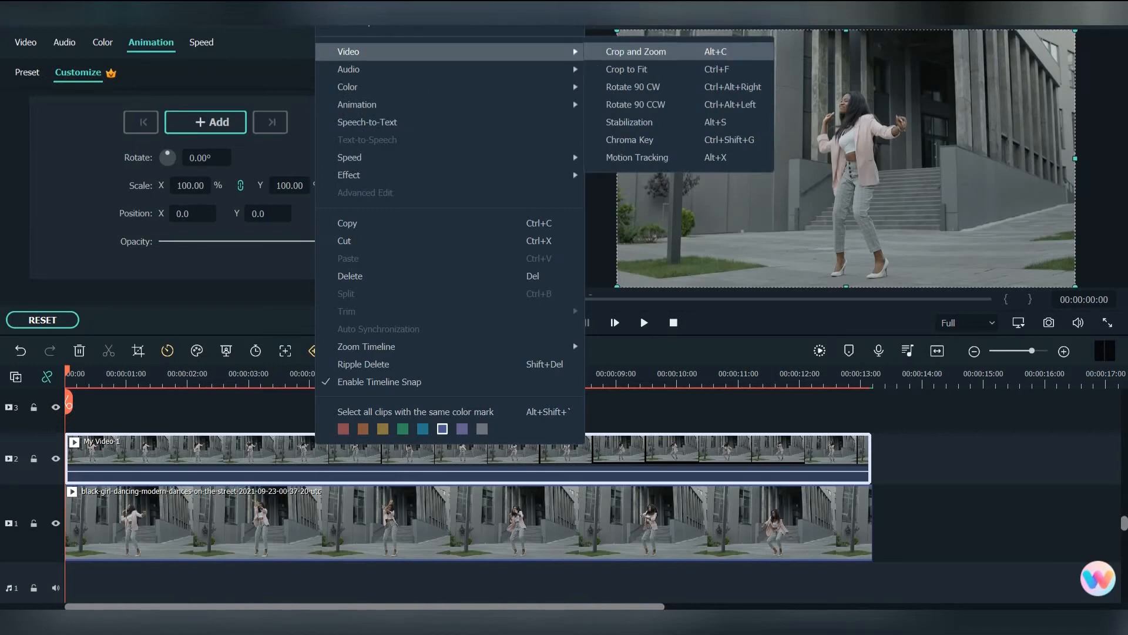
Step: Apply a tighter 16:9 crop to the My Video-1 copy and confirm it
click(634, 50)
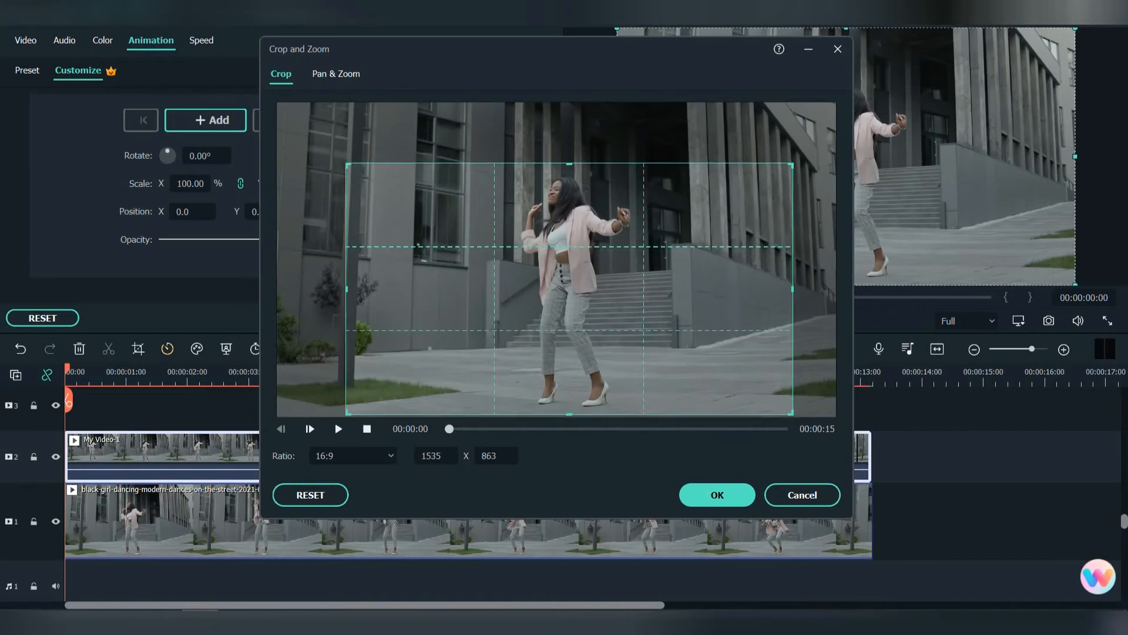
click(716, 494)
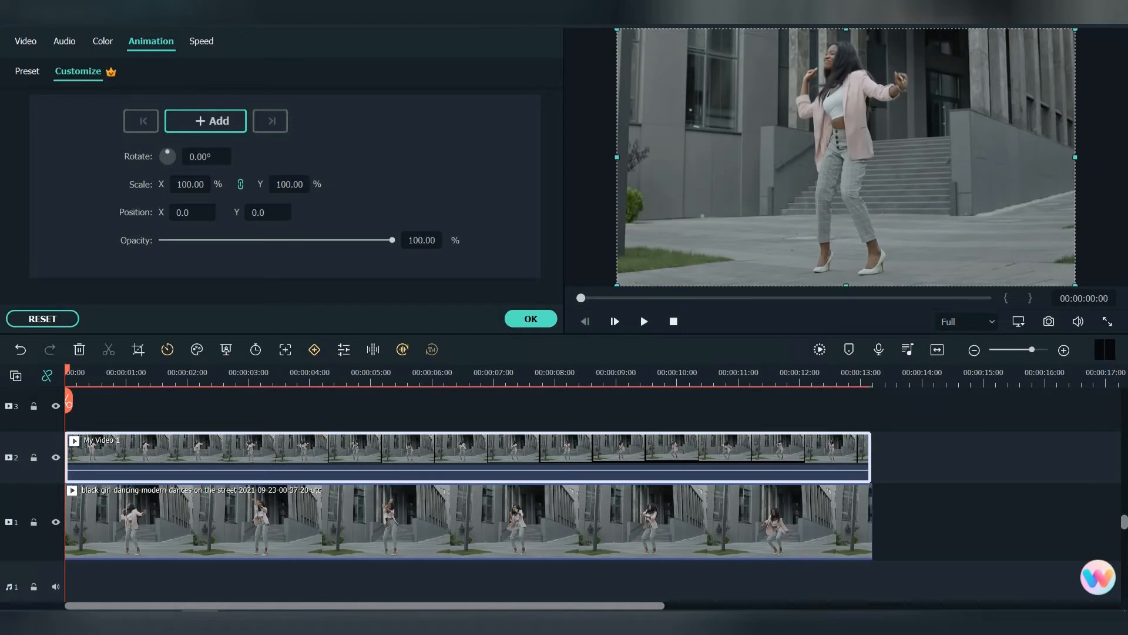
Step: Keyframe the copy at 110.63% scale with centred position at its start and at six seconds
click(205, 120)
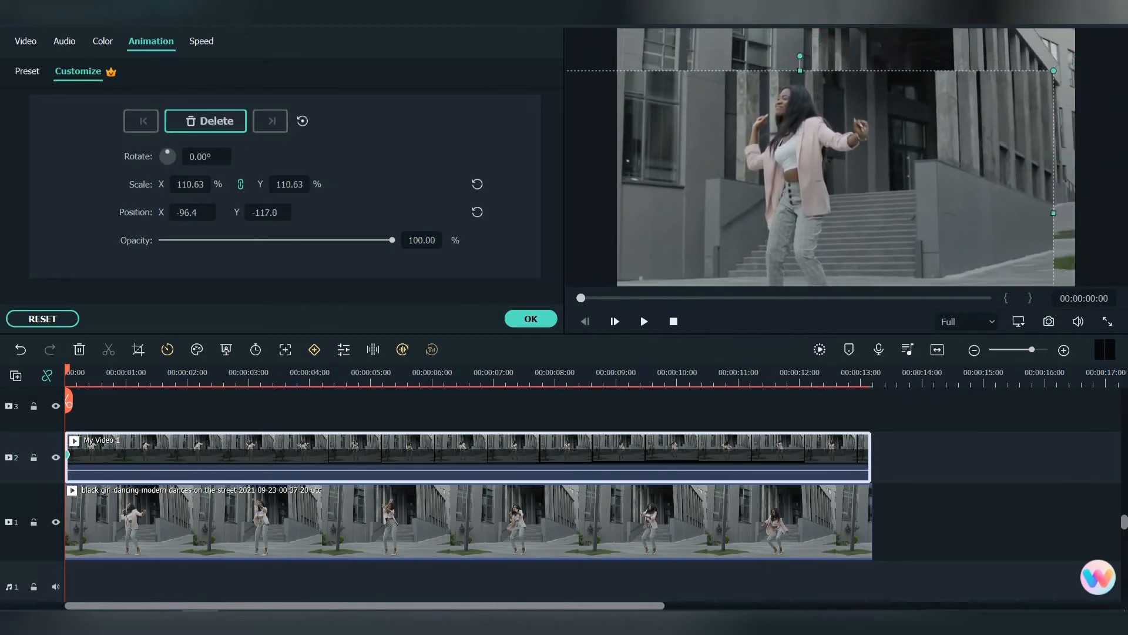
click(476, 211)
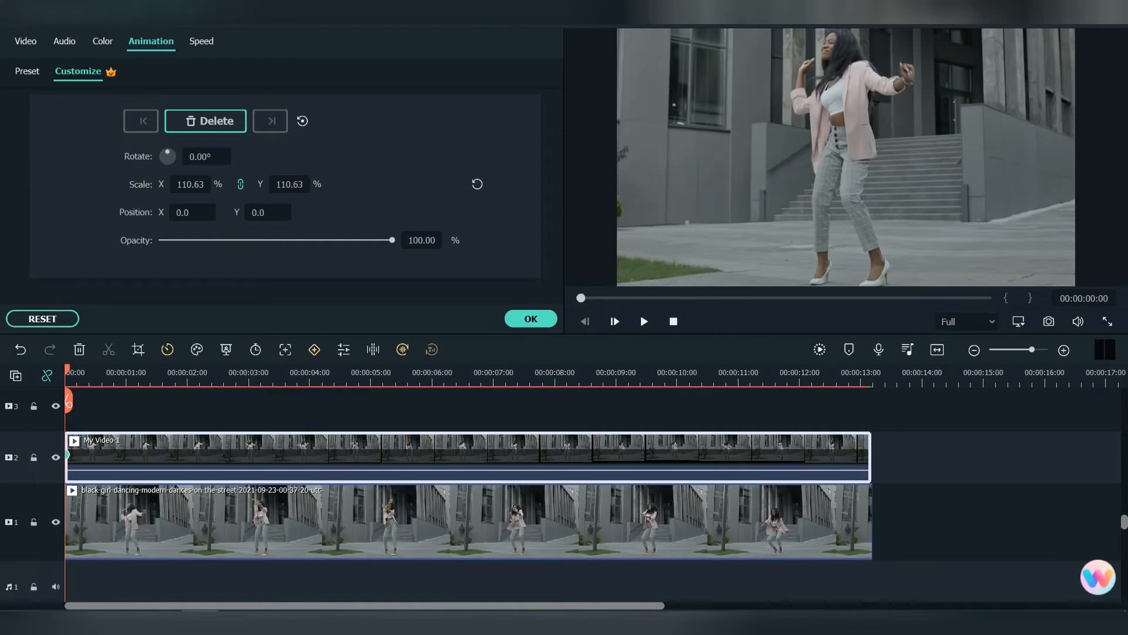
click(425, 373)
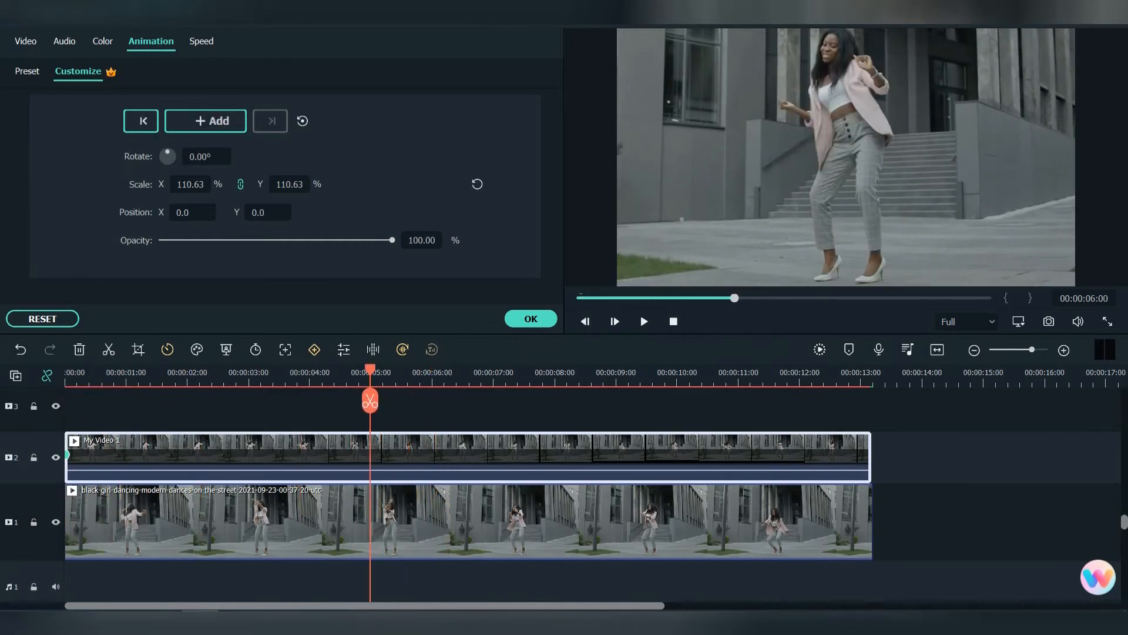
click(531, 319)
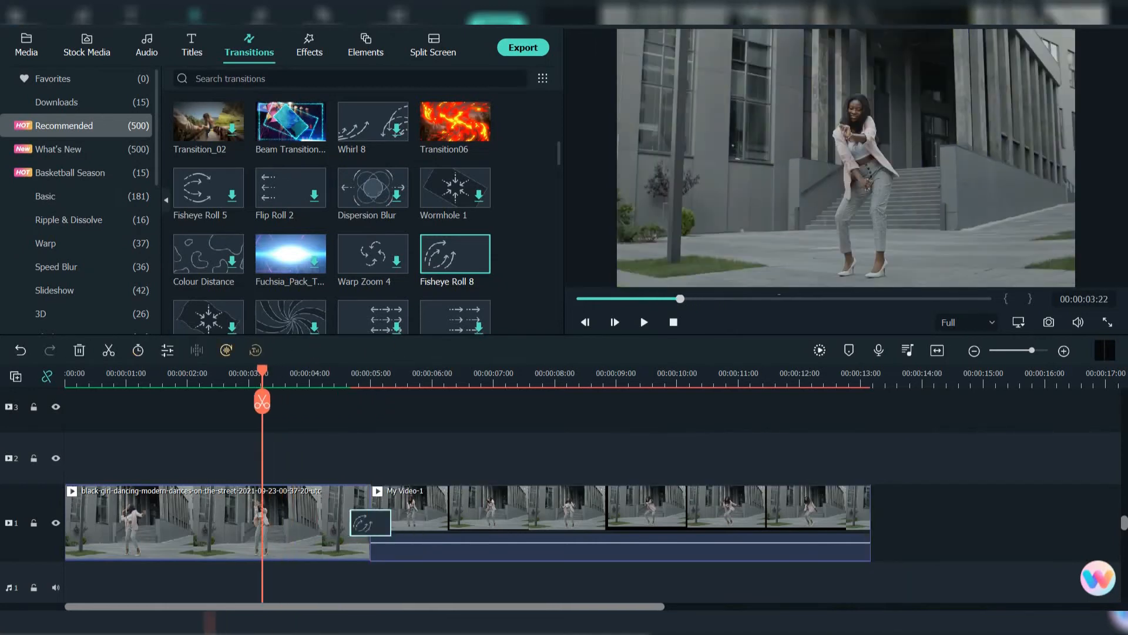
Step: Play the original joined to My Video-1 by Fisheye Roll 8 to preview the transition
click(643, 322)
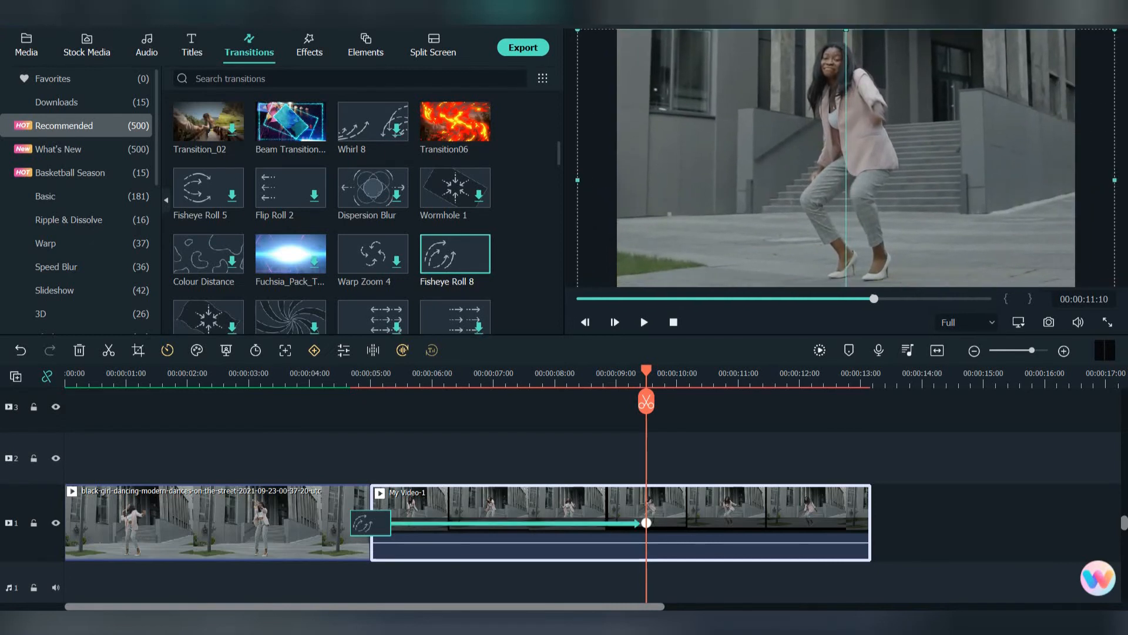
click(643, 322)
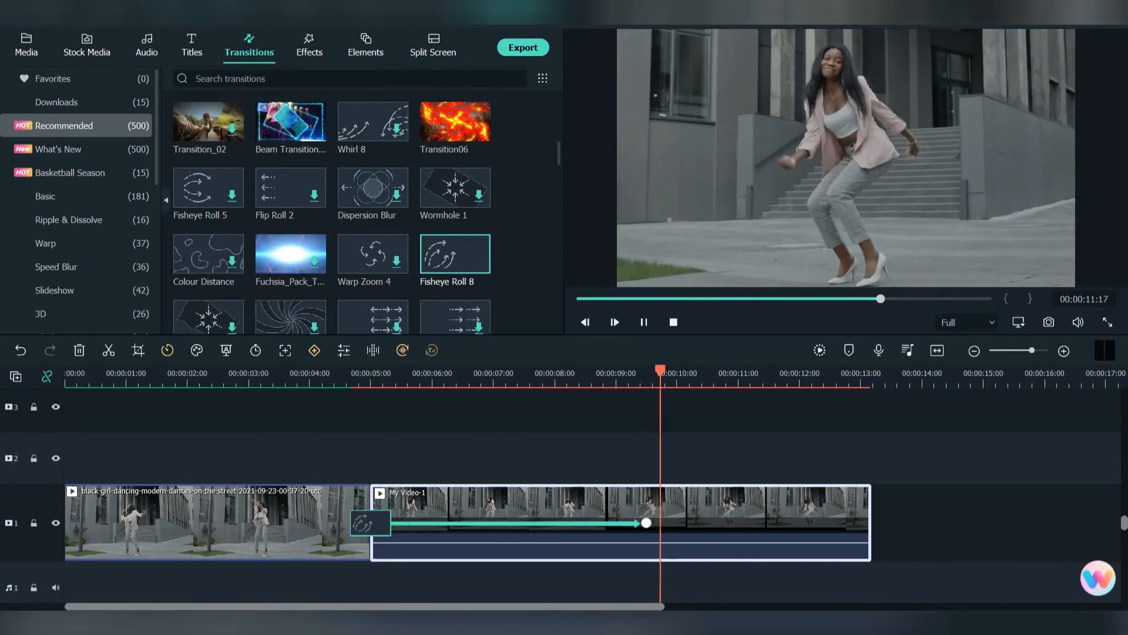